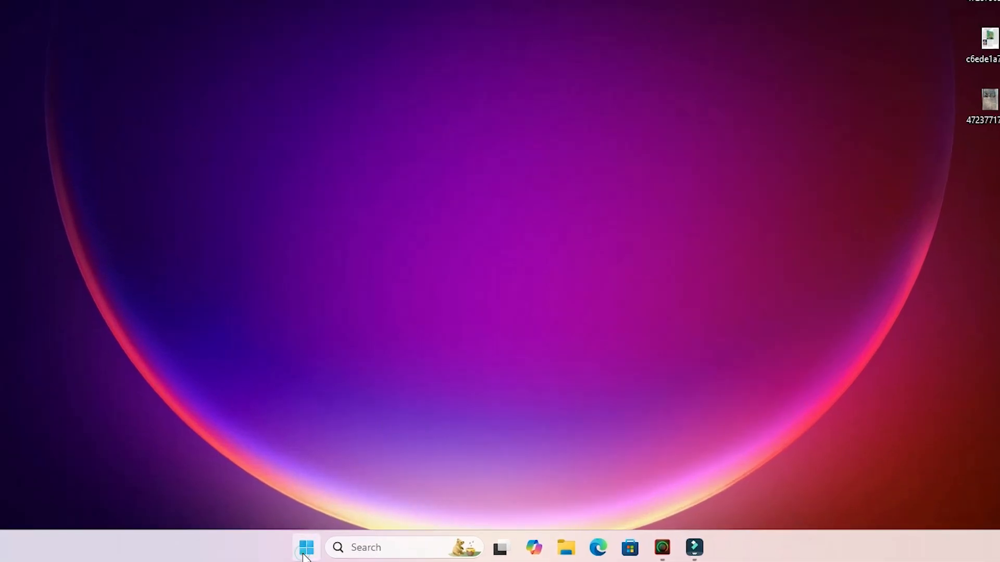
- Search Start for 'On-Screen Keyboard' and launch it
{"action": "left_click", "coordinate": [305, 547]}
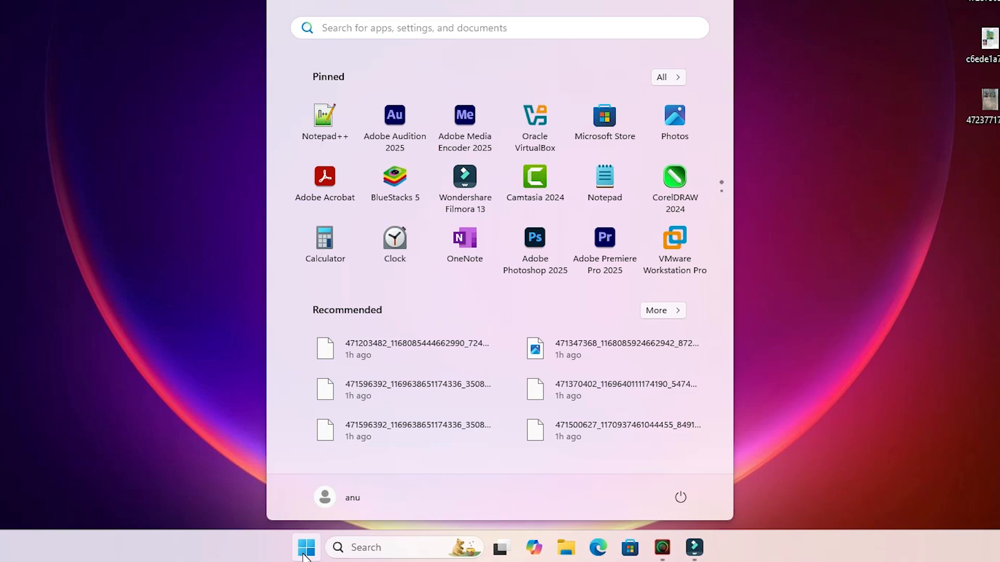
{"action": "type", "text": "On-Screen Keyboard"}
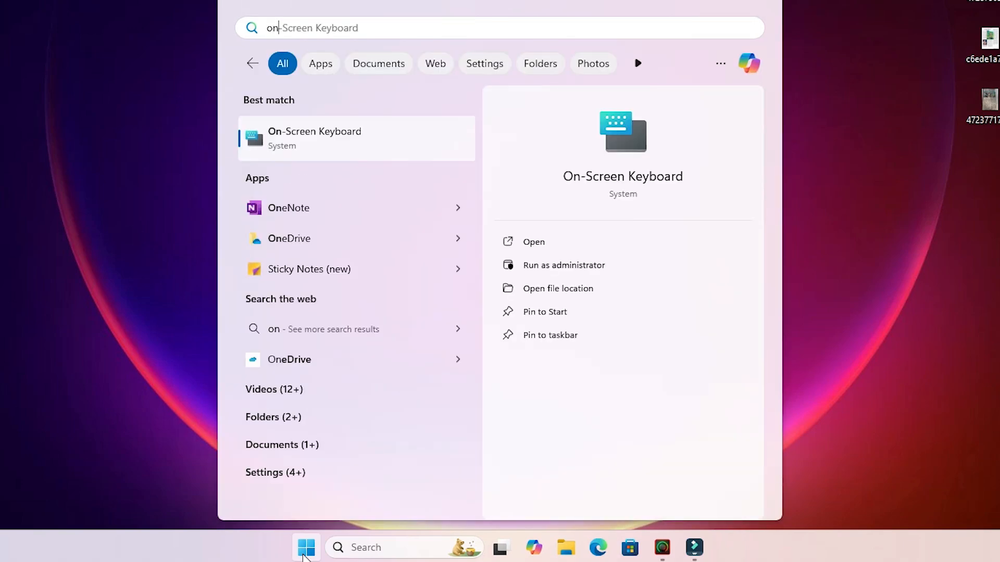
{"action": "left_click", "coordinate": [314, 139]}
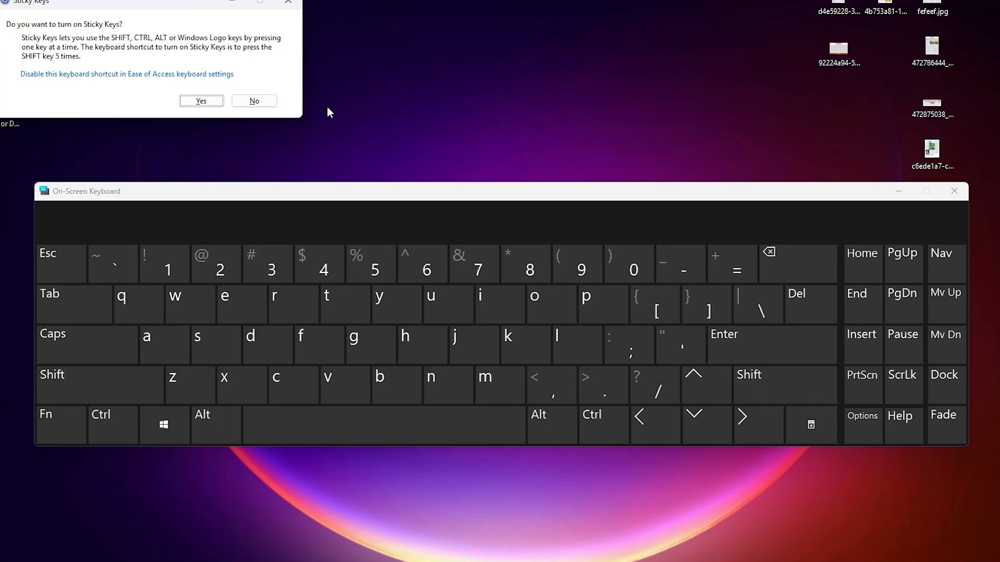
- Dismiss the Sticky Keys prompt, switch Caps on for capital letters, then close the keyboard
{"action": "left_click", "coordinate": [253, 101]}
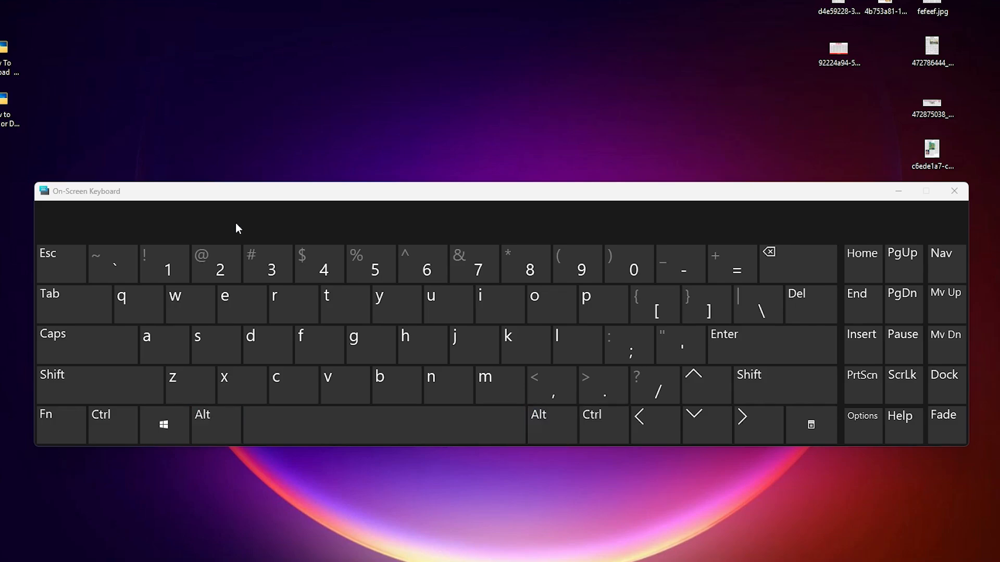
{"action": "left_click", "coordinate": [53, 333]}
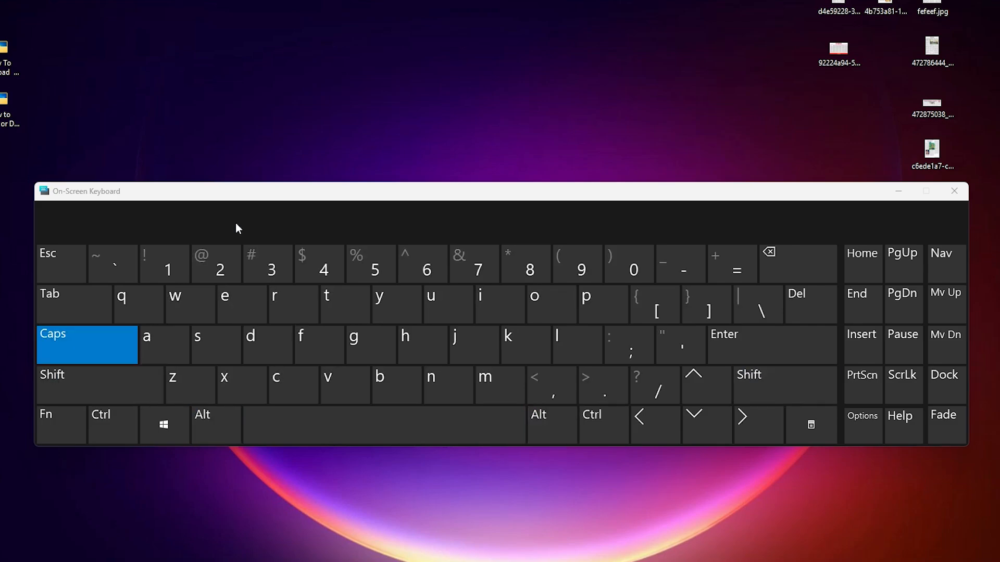
{"action": "left_click", "coordinate": [87, 345]}
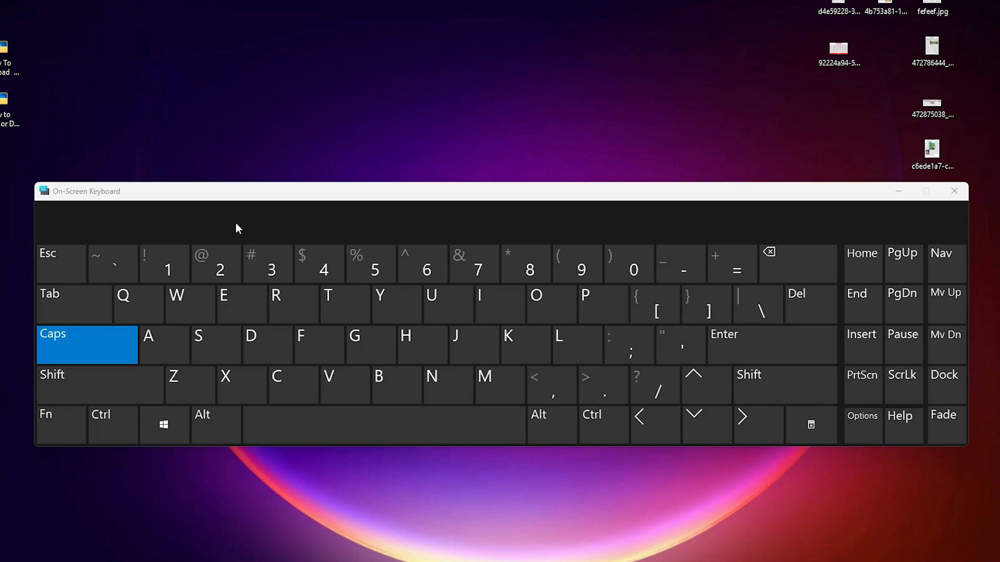
{"action": "mouse_move", "coordinate": [316, 233]}
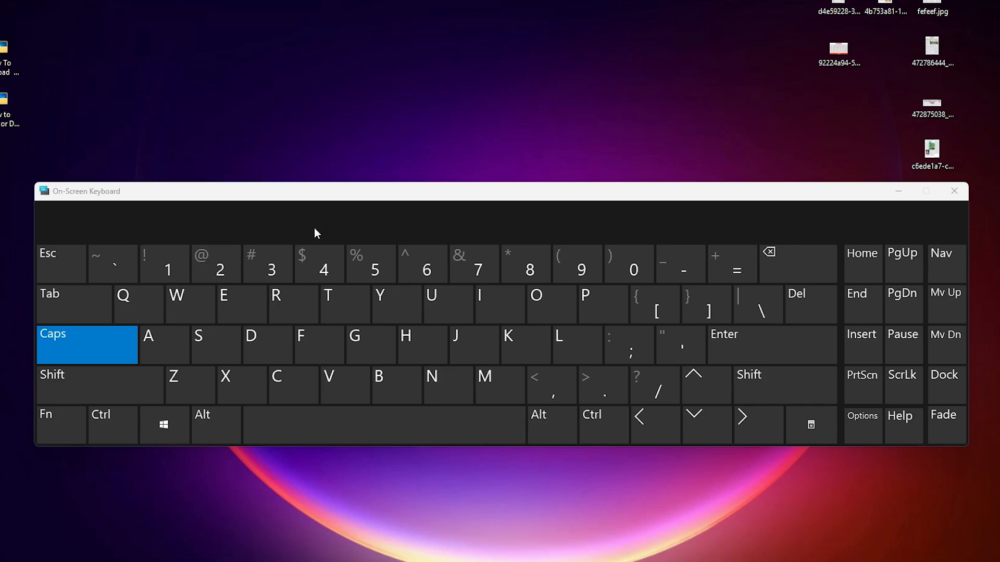
{"action": "mouse_move", "coordinate": [553, 254]}
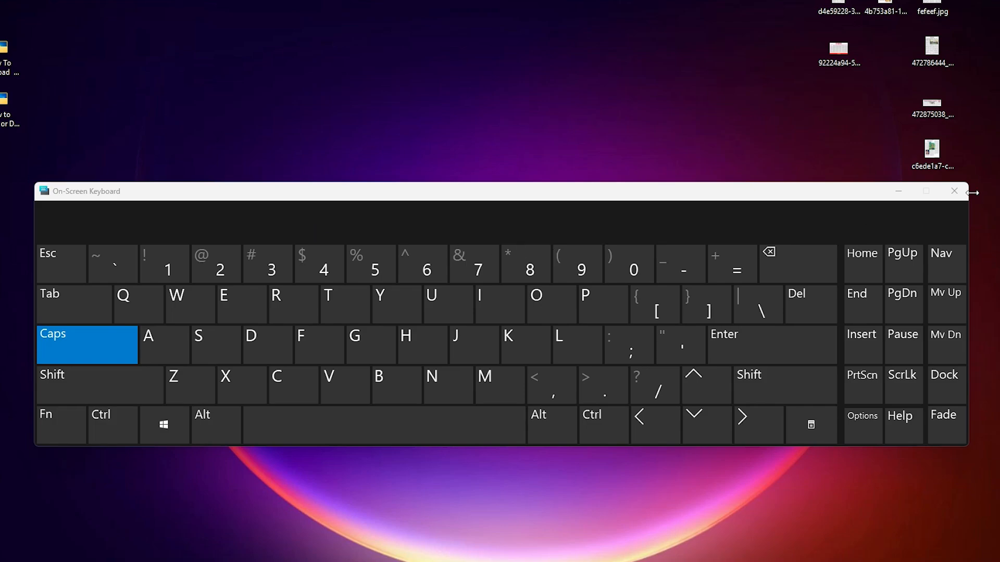
{"action": "left_click", "coordinate": [954, 191]}
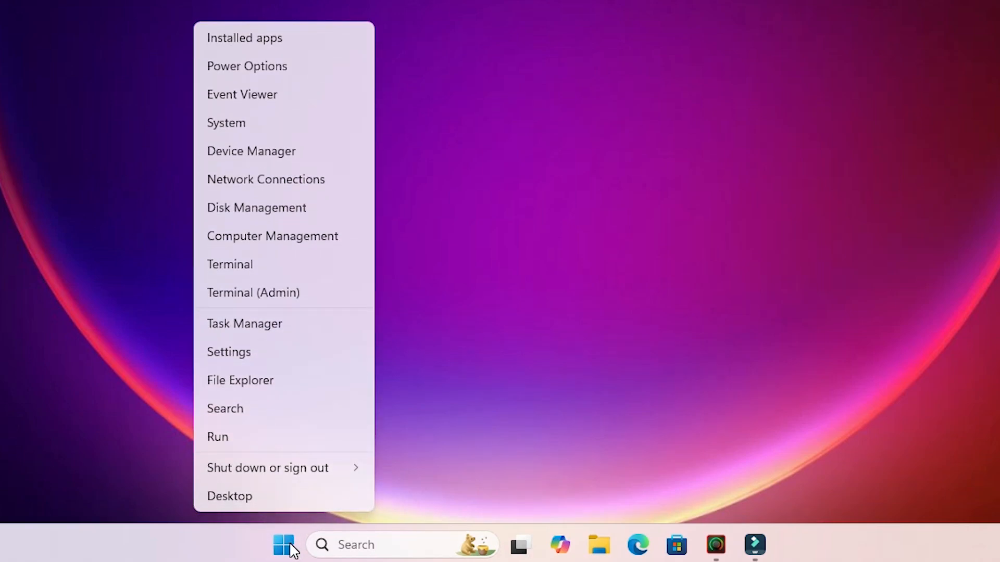
{"action": "mouse_move", "coordinate": [256, 352]}
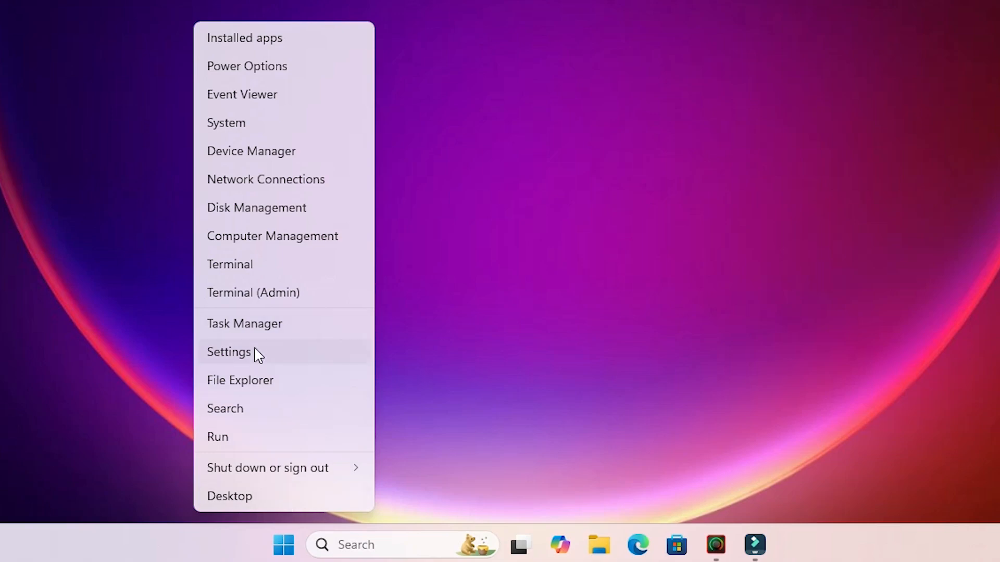
- Launch Settings from the Quick Link menu and go to Accessibility
{"action": "left_click", "coordinate": [229, 351]}
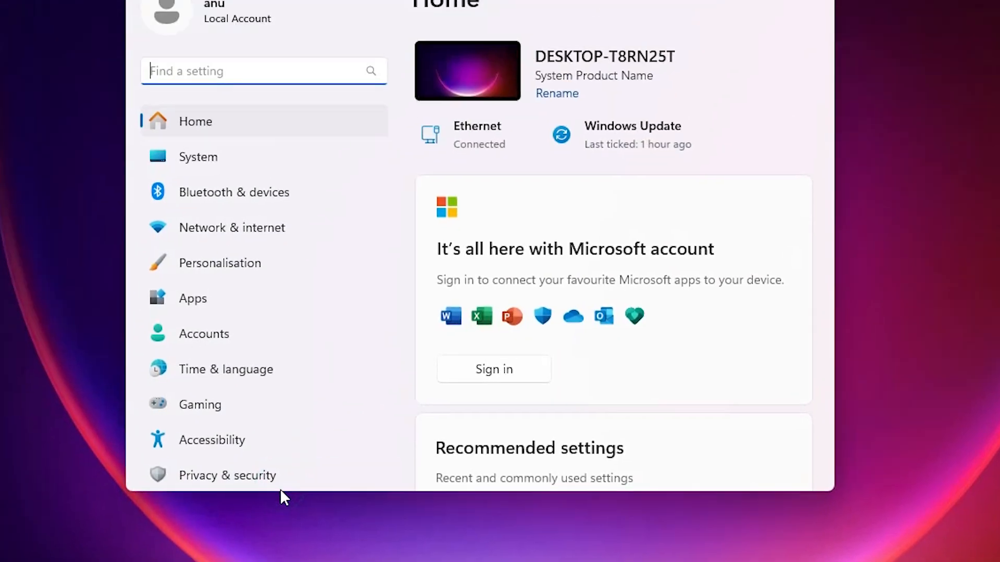
{"action": "scroll", "scroll_direction": "down", "scroll_amount": 3}
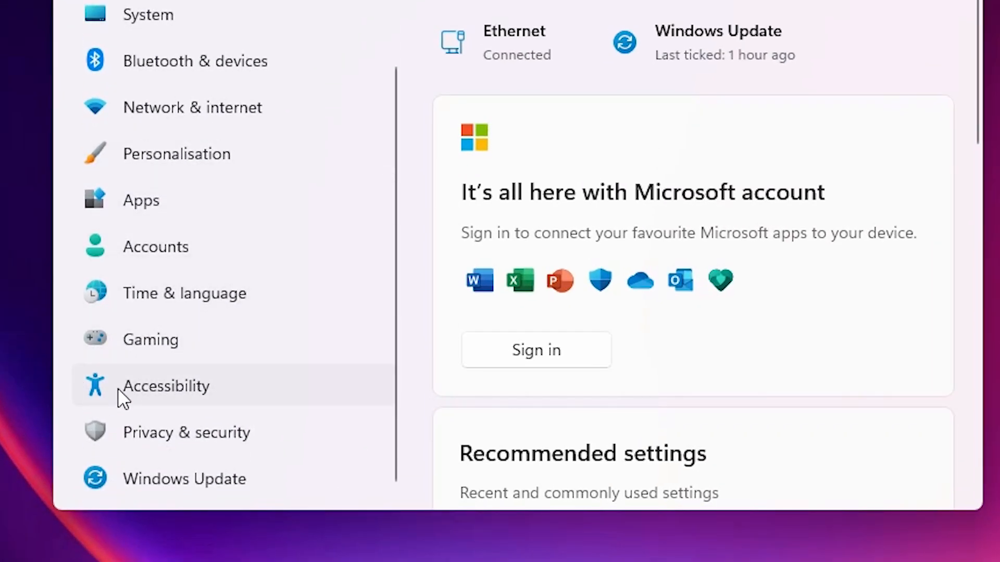
{"action": "mouse_move", "coordinate": [198, 408]}
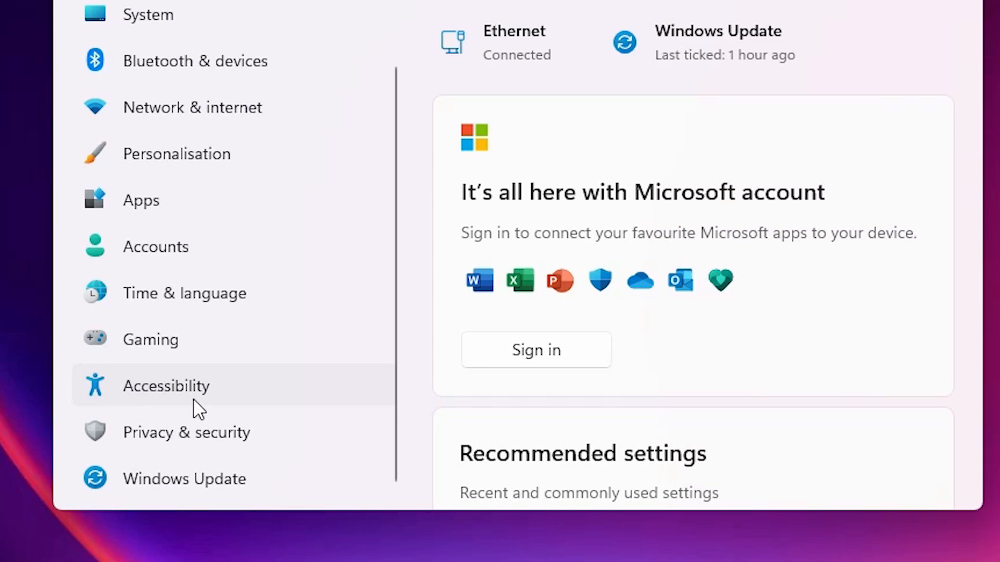
{"action": "left_click", "coordinate": [165, 385]}
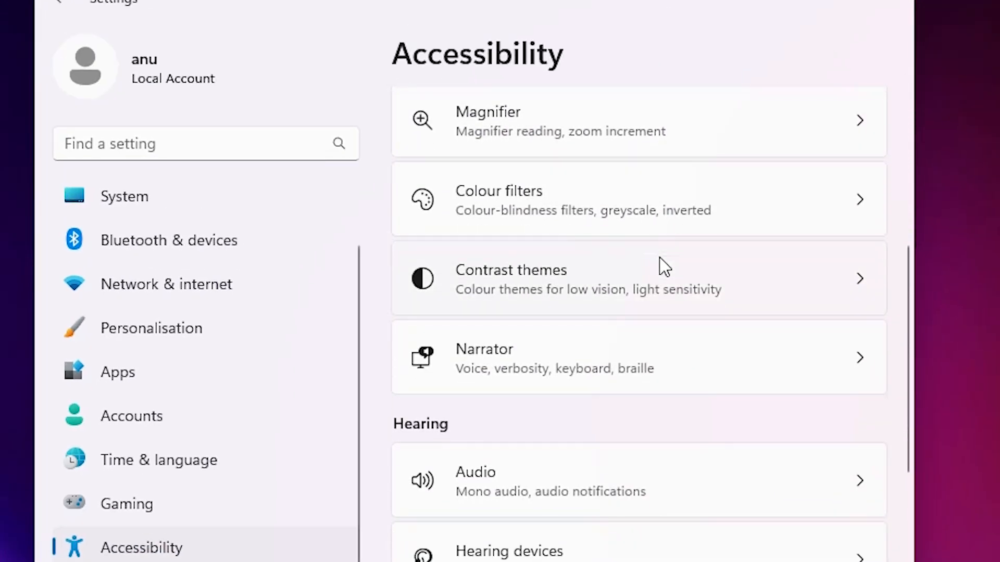
- Scroll the Accessibility page down to the Interaction section's Keyboard entry
{"action": "scroll", "scroll_direction": "down", "scroll_amount": 3}
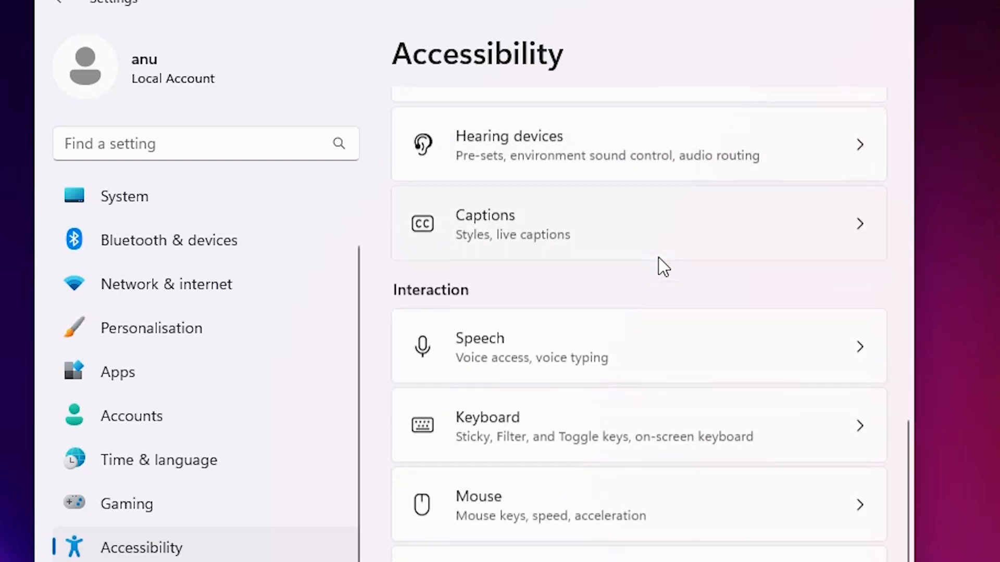
{"action": "scroll", "scroll_direction": "down", "scroll_amount": 3}
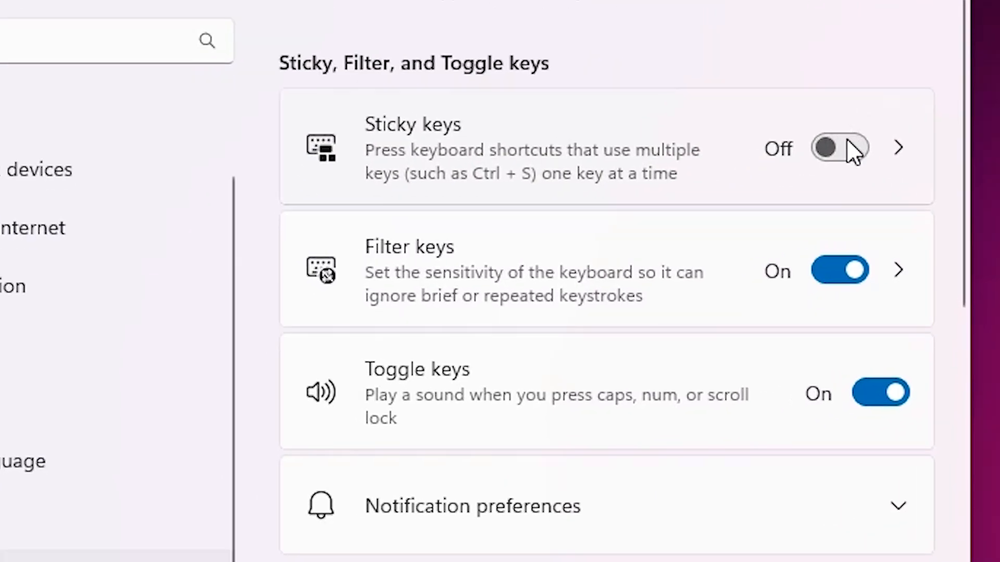
- Leave Sticky keys Off and switch Filter keys and Toggle keys Off
{"action": "left_click", "coordinate": [839, 147]}
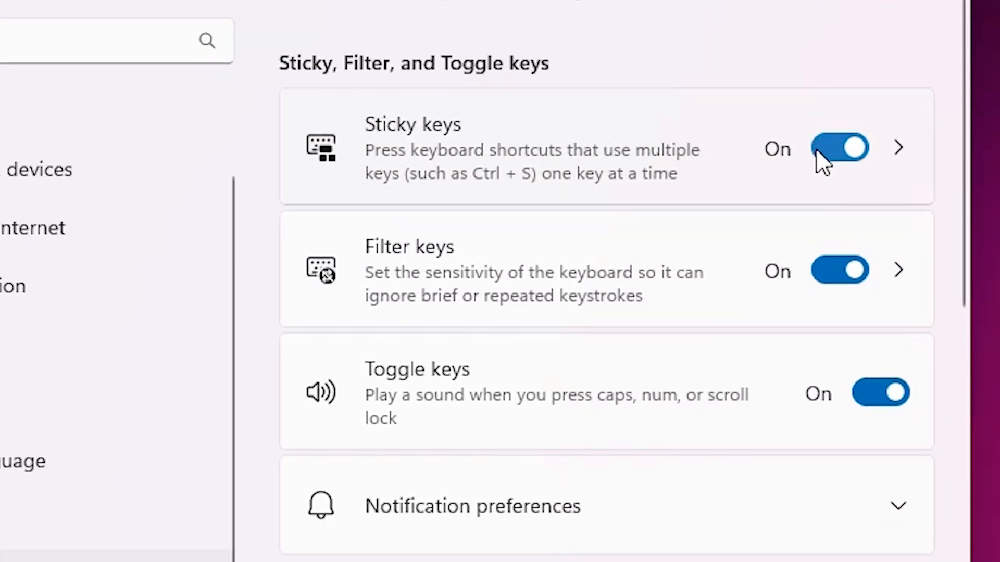
{"action": "left_click", "coordinate": [840, 146]}
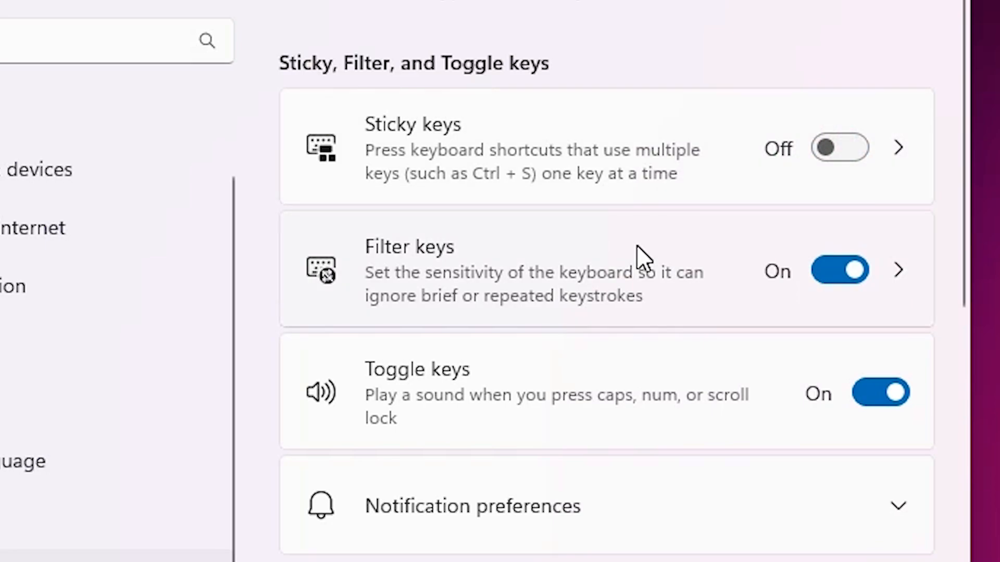
{"action": "mouse_move", "coordinate": [928, 277]}
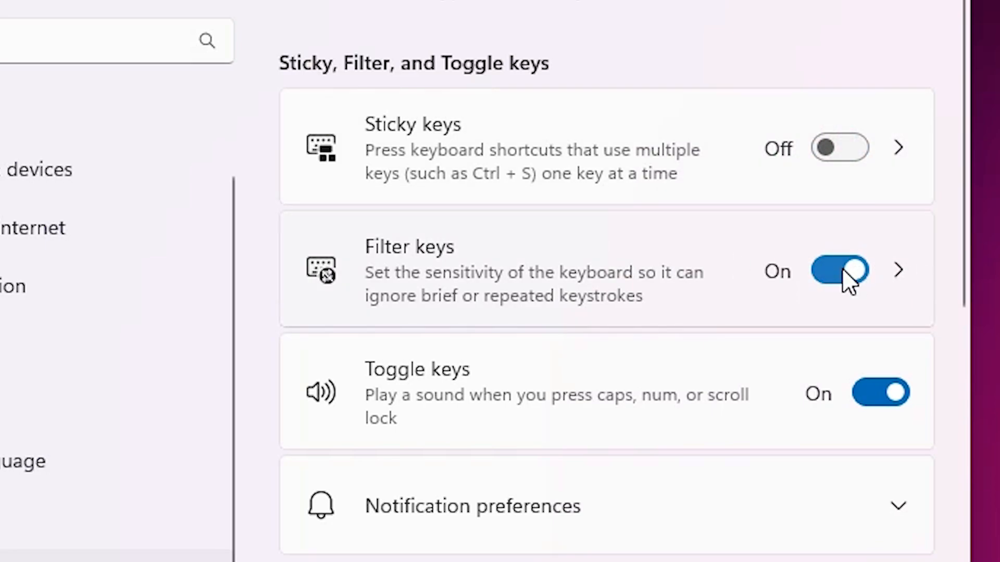
{"action": "left_click", "coordinate": [839, 270]}
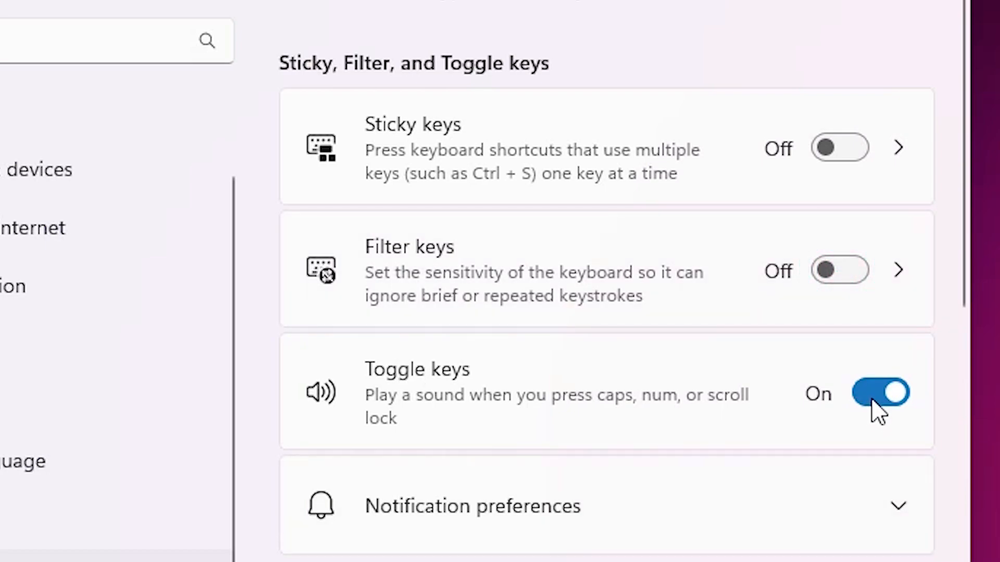
{"action": "left_click", "coordinate": [880, 393]}
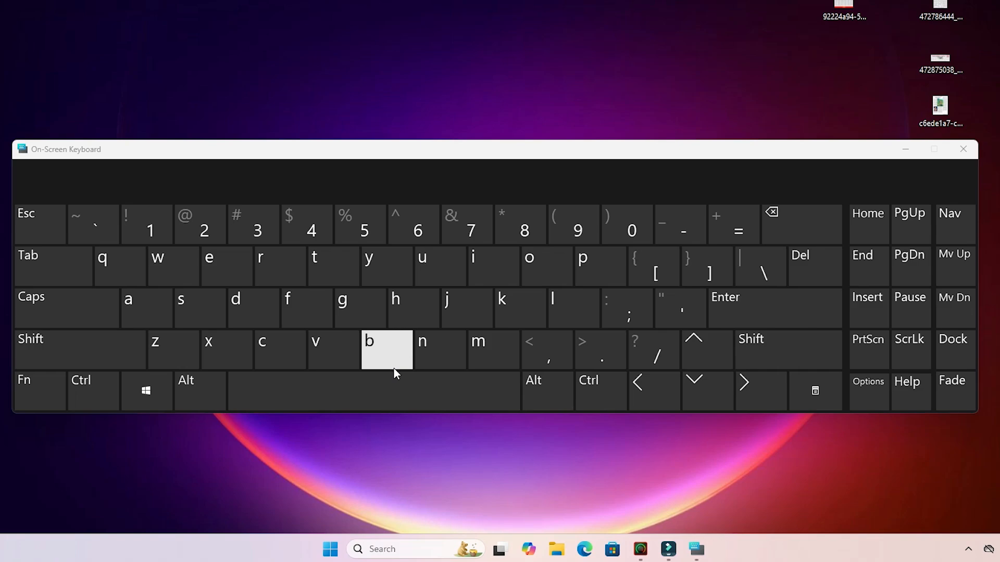
{"action": "mouse_move", "coordinate": [146, 309]}
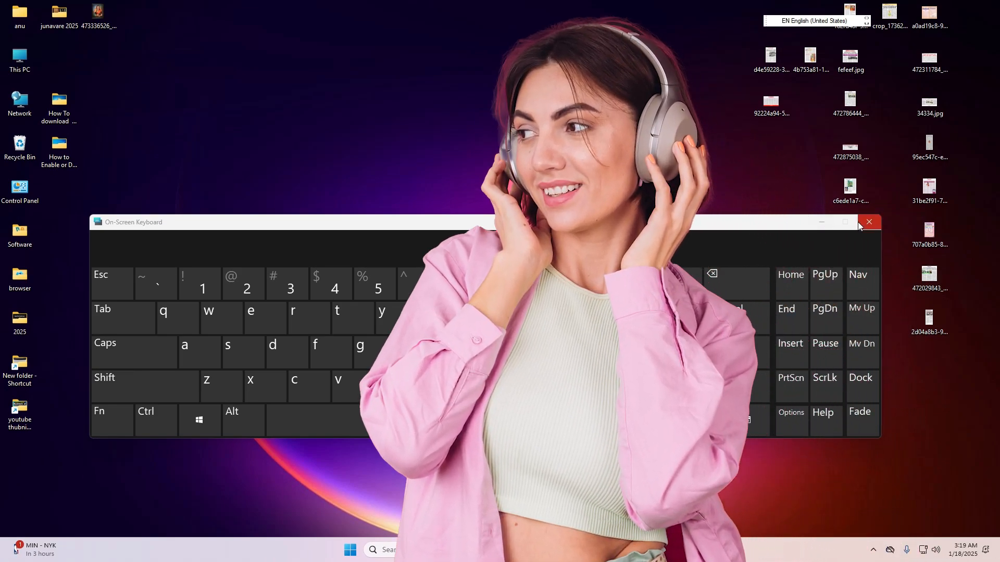
- Close the On-Screen Keyboard after confirming keys press silently
{"action": "left_click", "coordinate": [867, 222]}
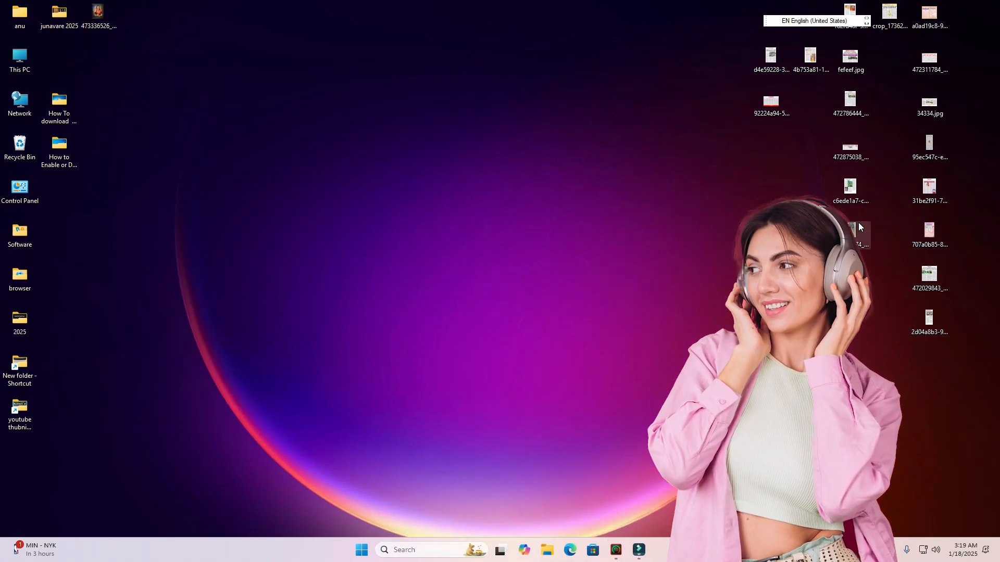